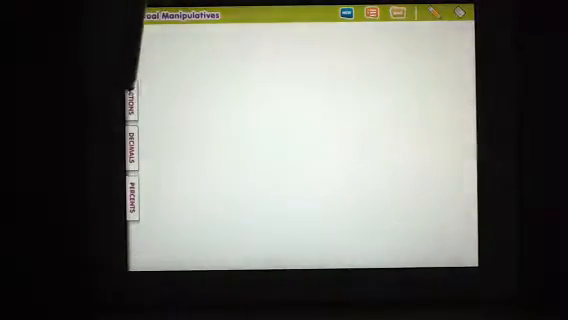
Step: Choose the piece shape and display options in Settings and confirm with OK
left_click(128, 104)
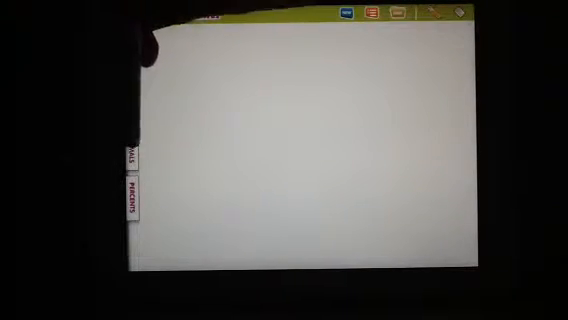
left_click(130, 184)
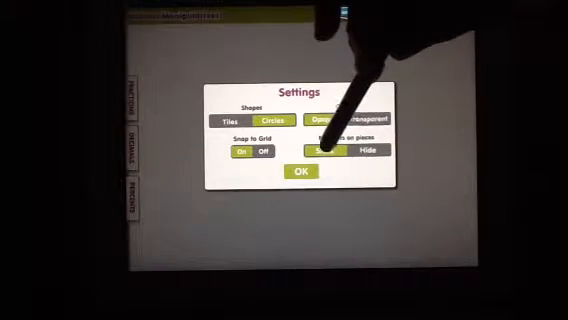
left_click(302, 172)
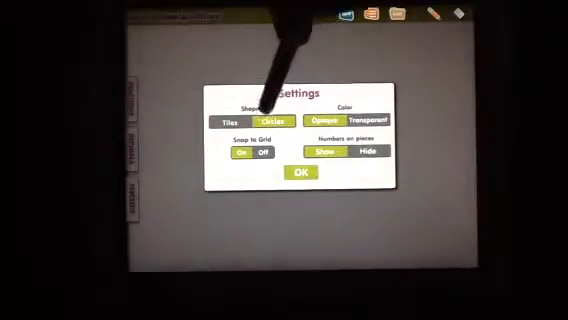
left_click(300, 172)
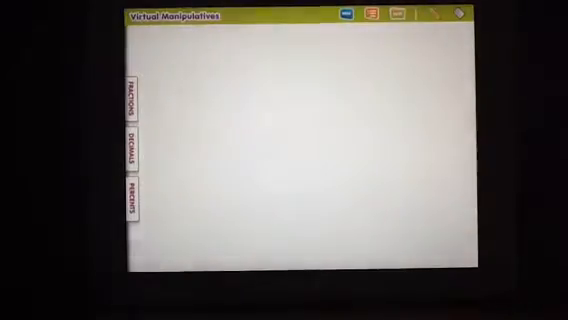
Step: Slide out the Fractions tray showing bars from one whole down to twelfths
left_click(128, 92)
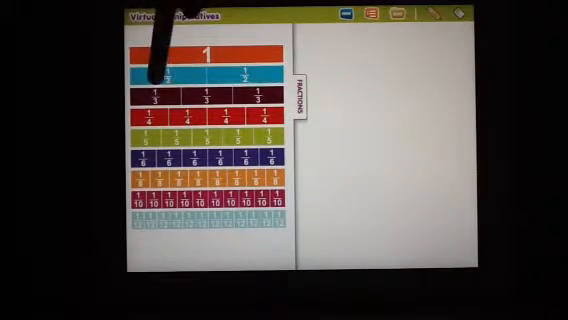